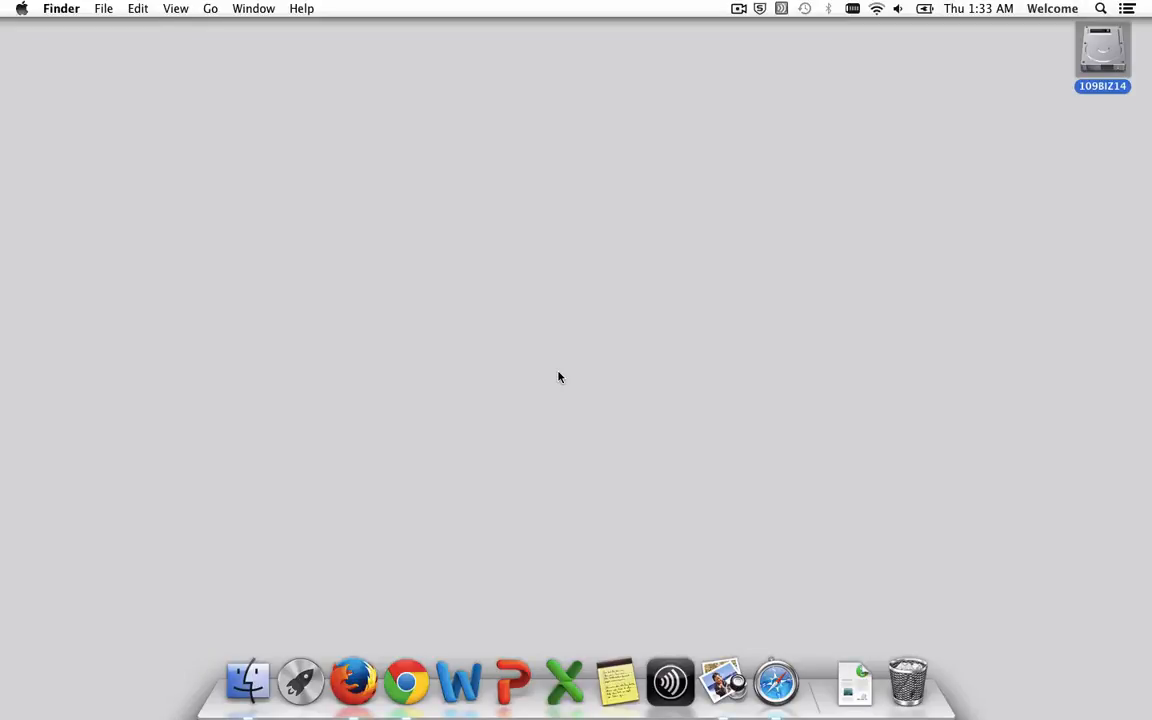
{"action": "mouse_move", "coordinate": [248, 298]}
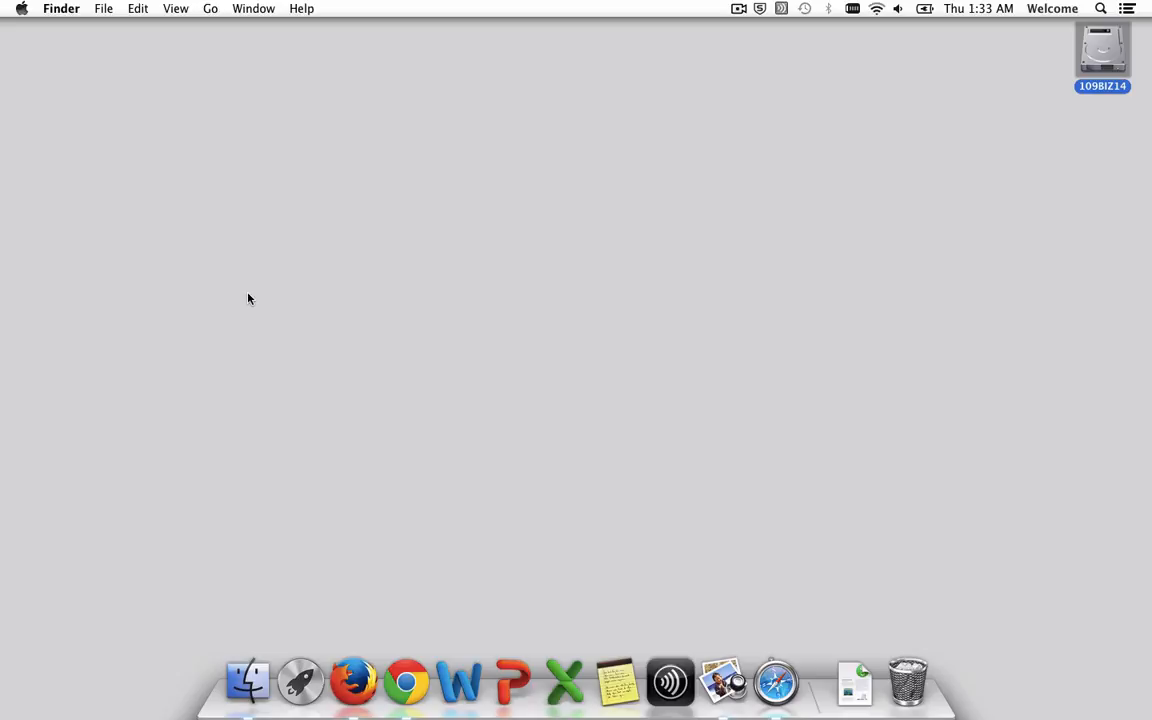
Launch System Preferences from the Apple menu to show all preference panes
{"action": "left_click", "coordinate": [20, 8]}
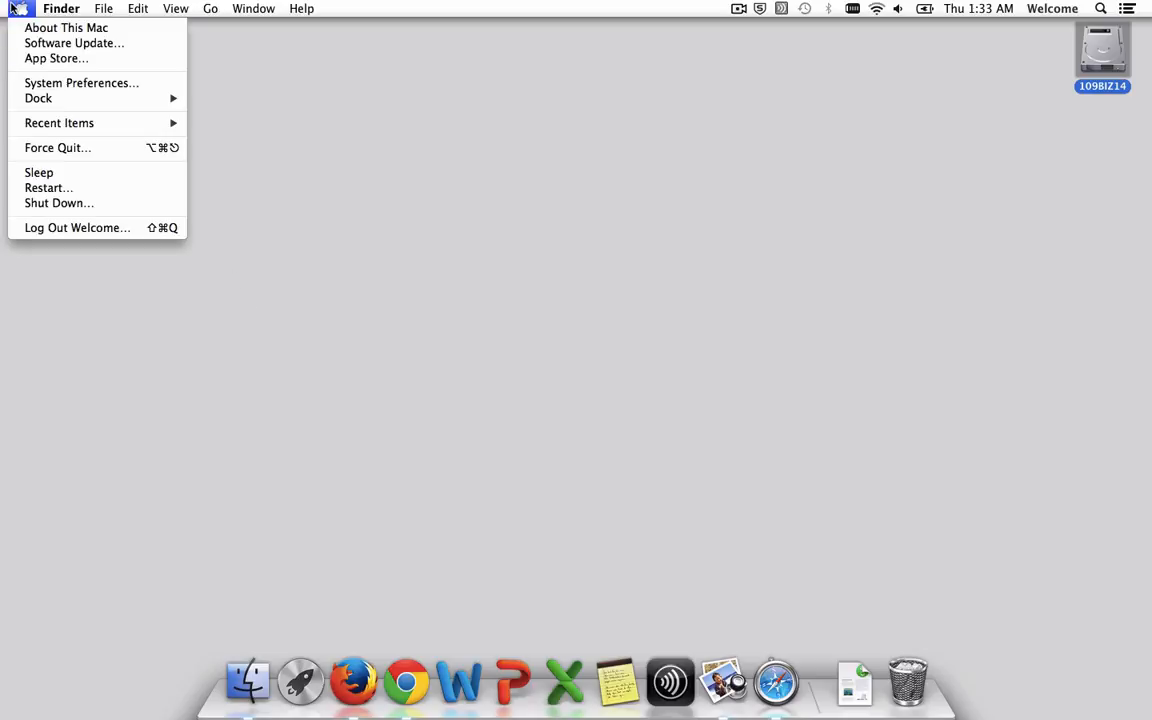
{"action": "left_click", "coordinate": [80, 82]}
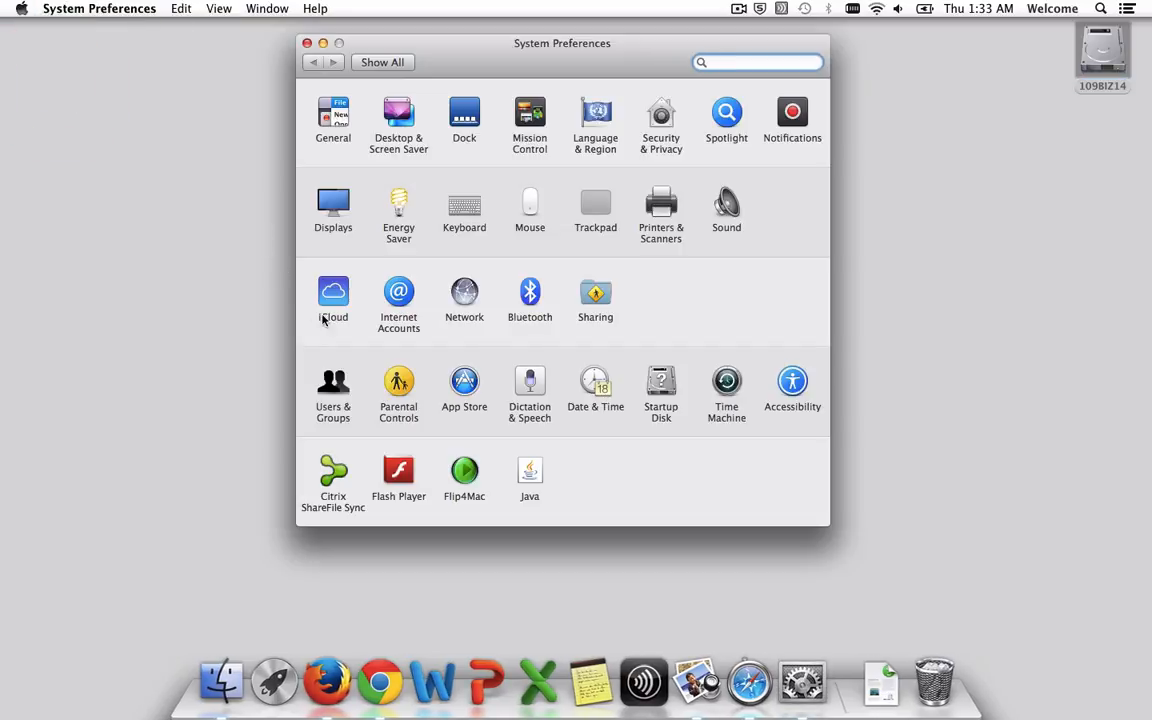
{"action": "left_click", "coordinate": [332, 292]}
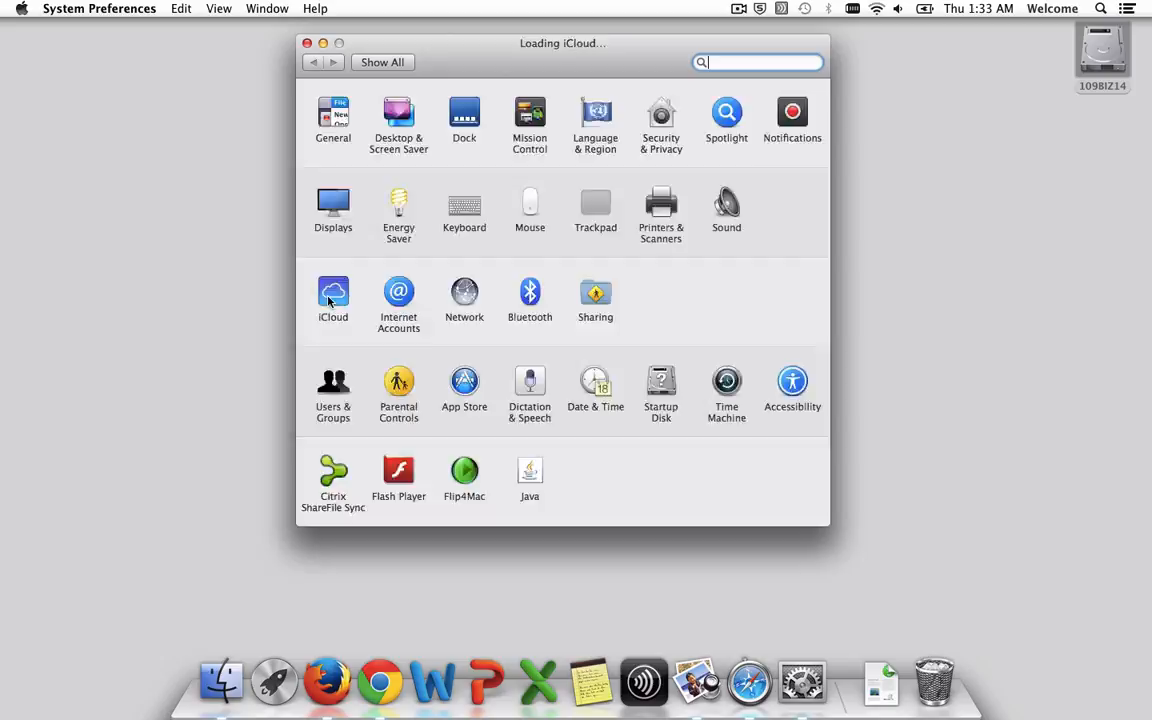
{"action": "left_click", "coordinate": [332, 292]}
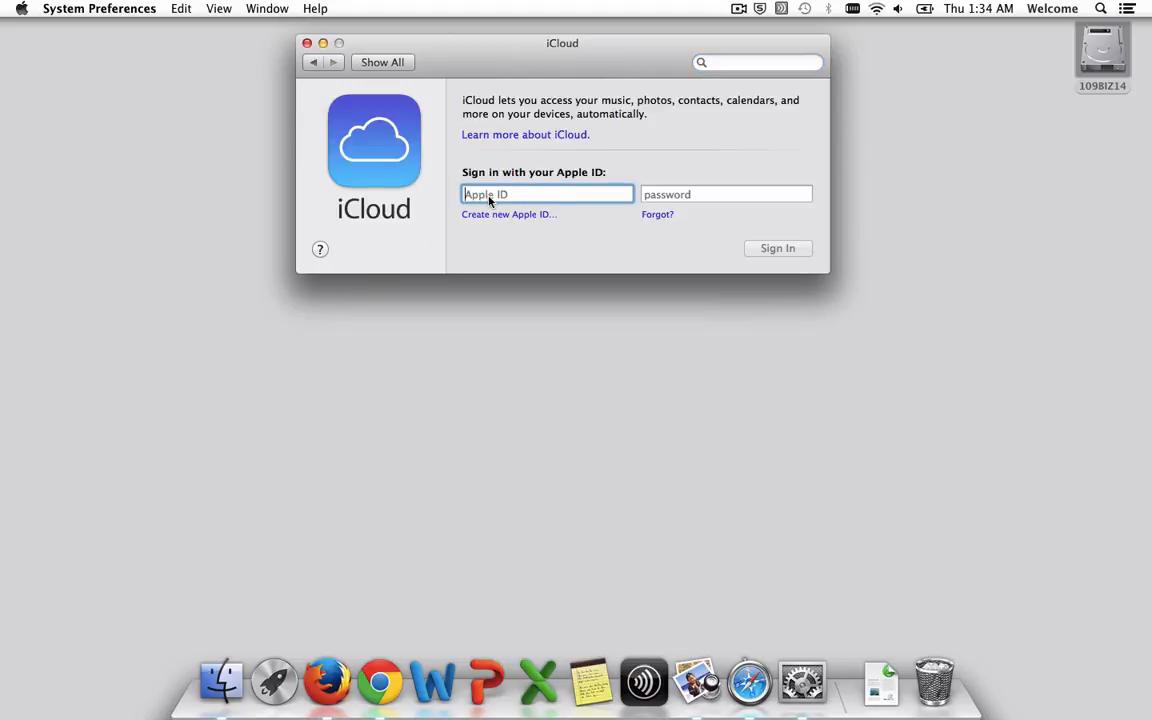
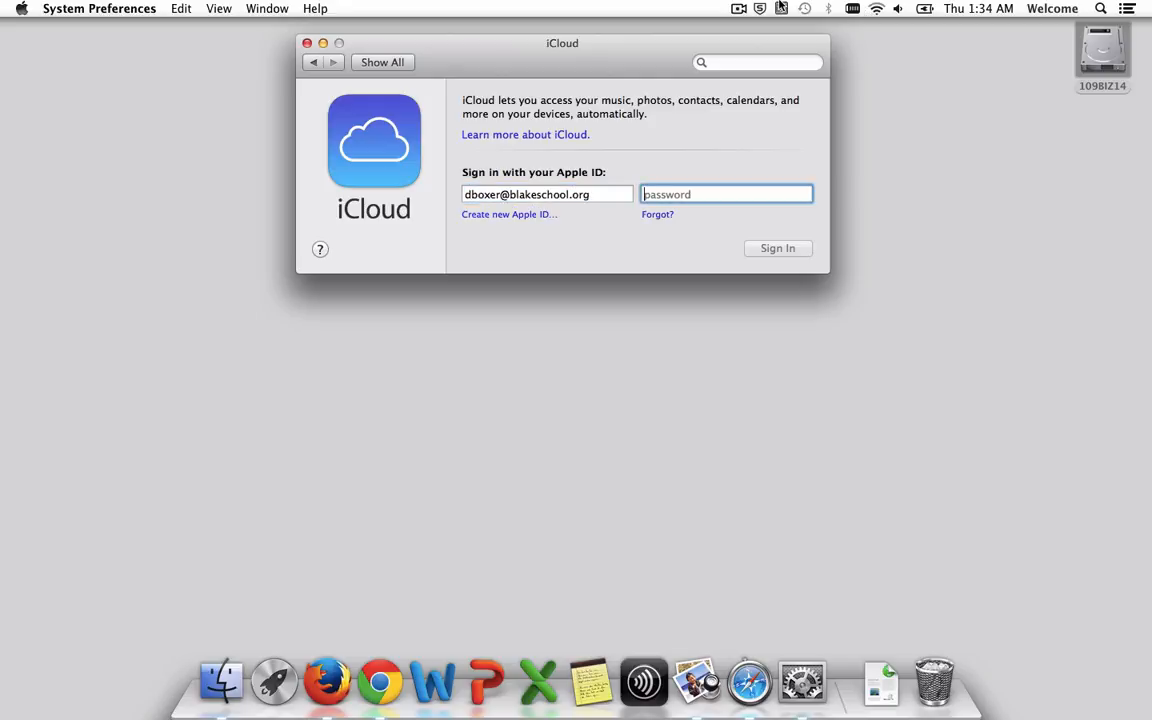
{"action": "type", "text": "•"}
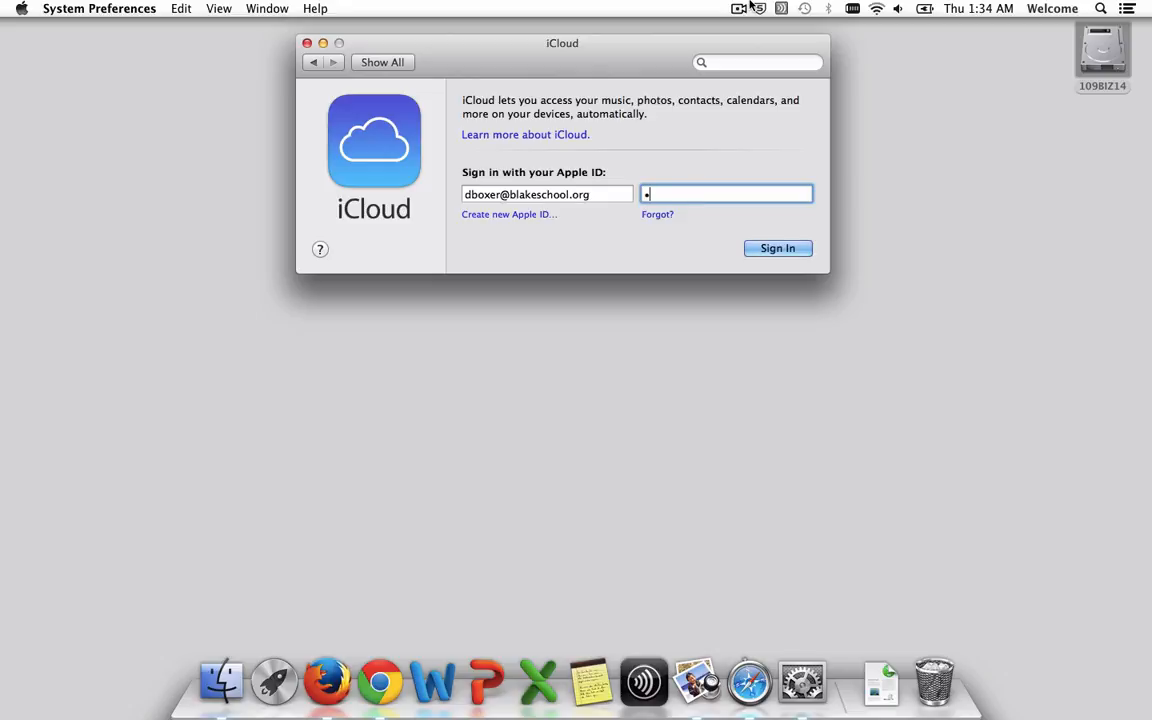
{"action": "type", "text": "•"}
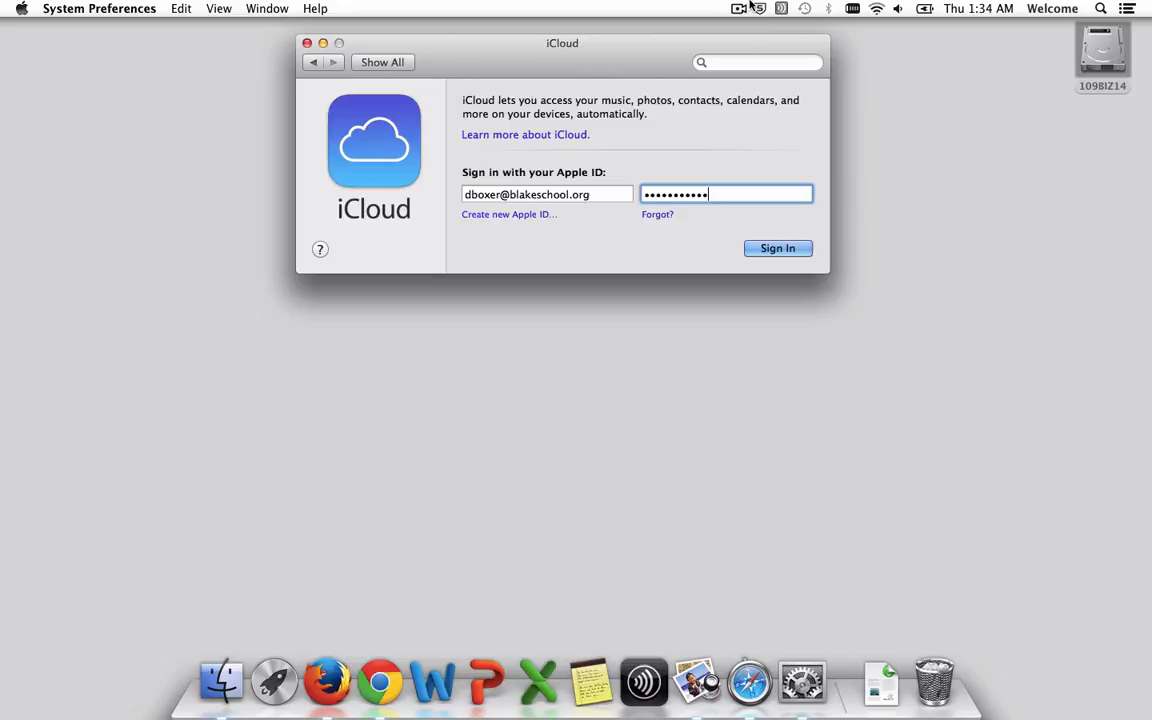
{"action": "left_click", "coordinate": [778, 248]}
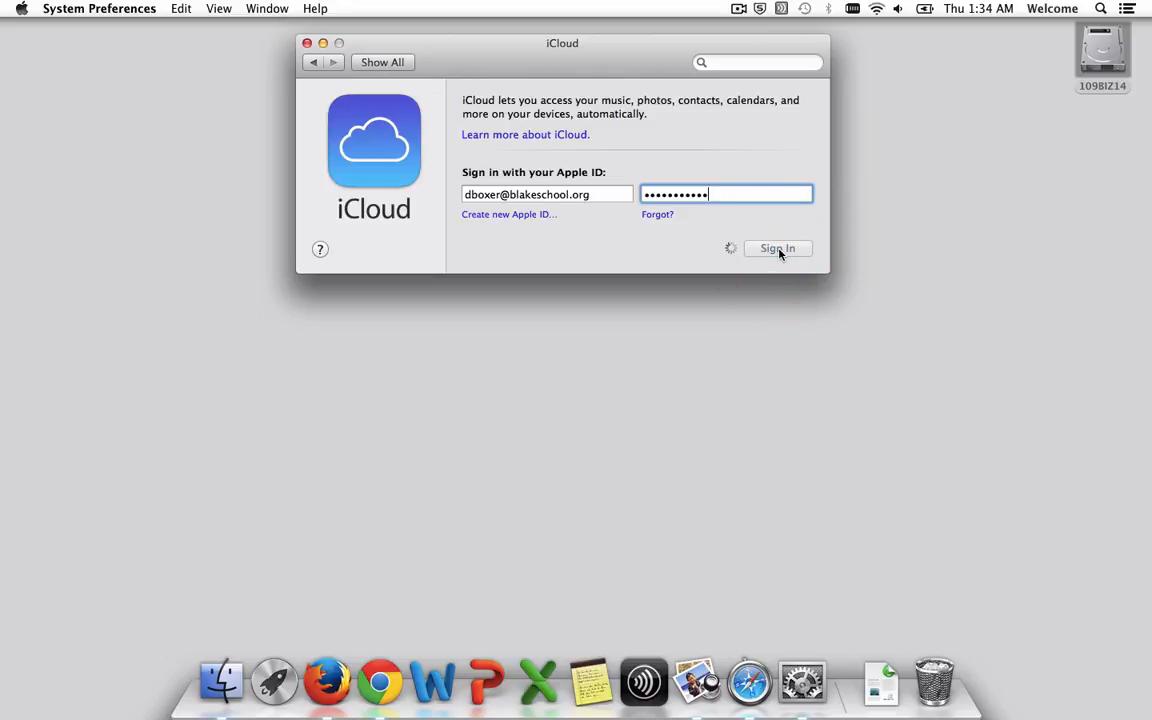
Continue iCloud setup with contacts, calendars, reminders and Safari syncing off and Find My Mac on
{"action": "left_click", "coordinate": [776, 248]}
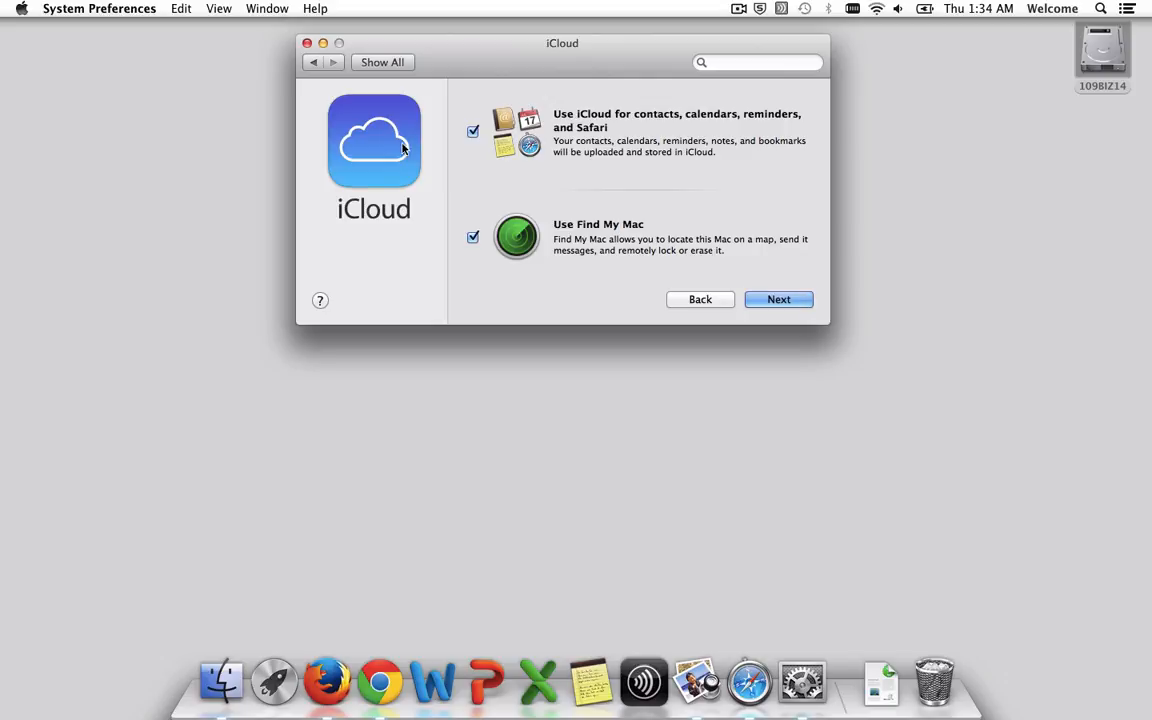
{"action": "left_click", "coordinate": [472, 132]}
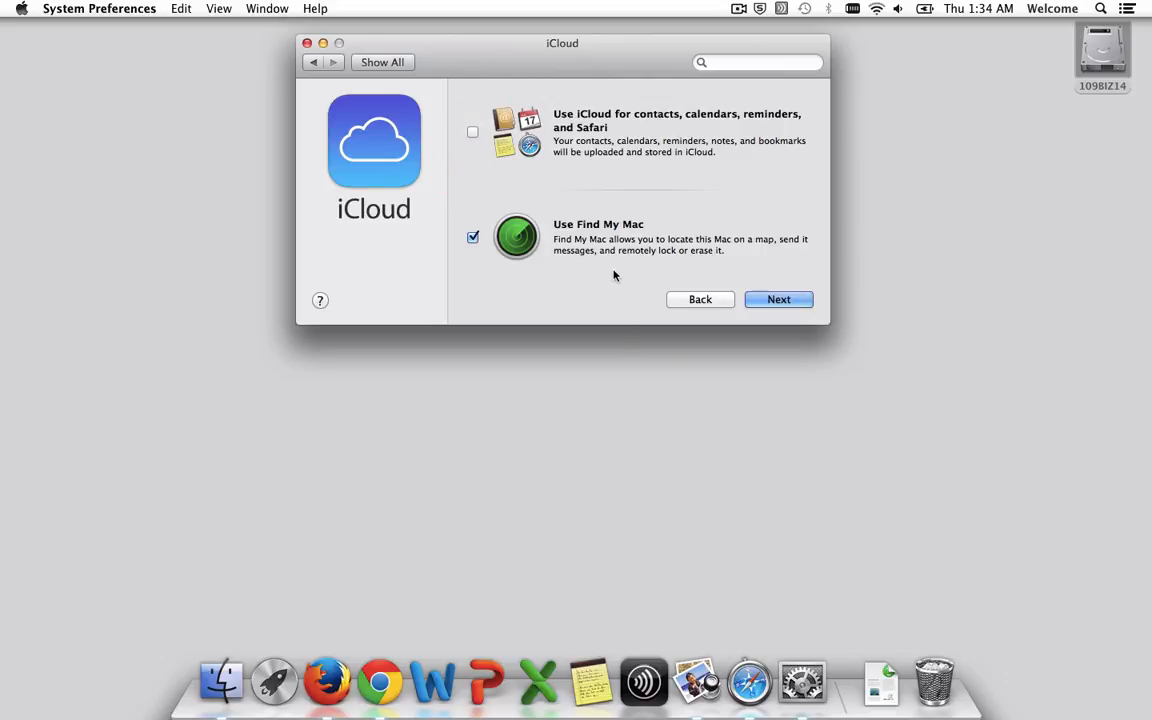
{"action": "mouse_move", "coordinate": [724, 250]}
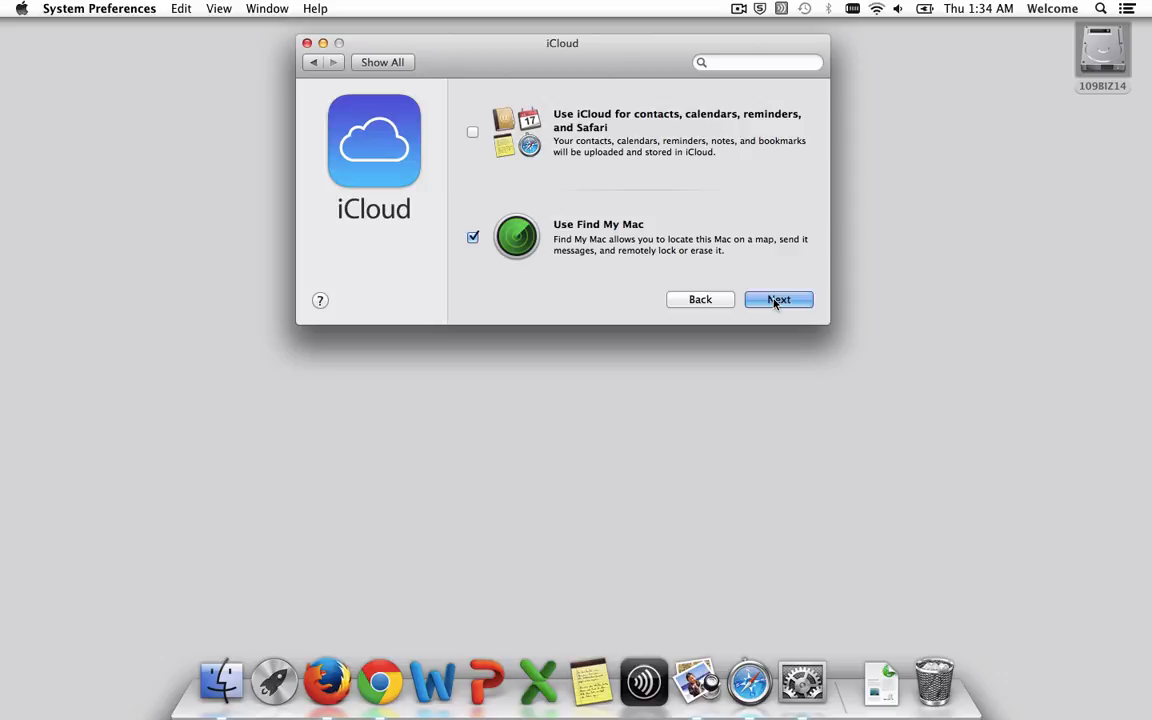
{"action": "left_click", "coordinate": [778, 300]}
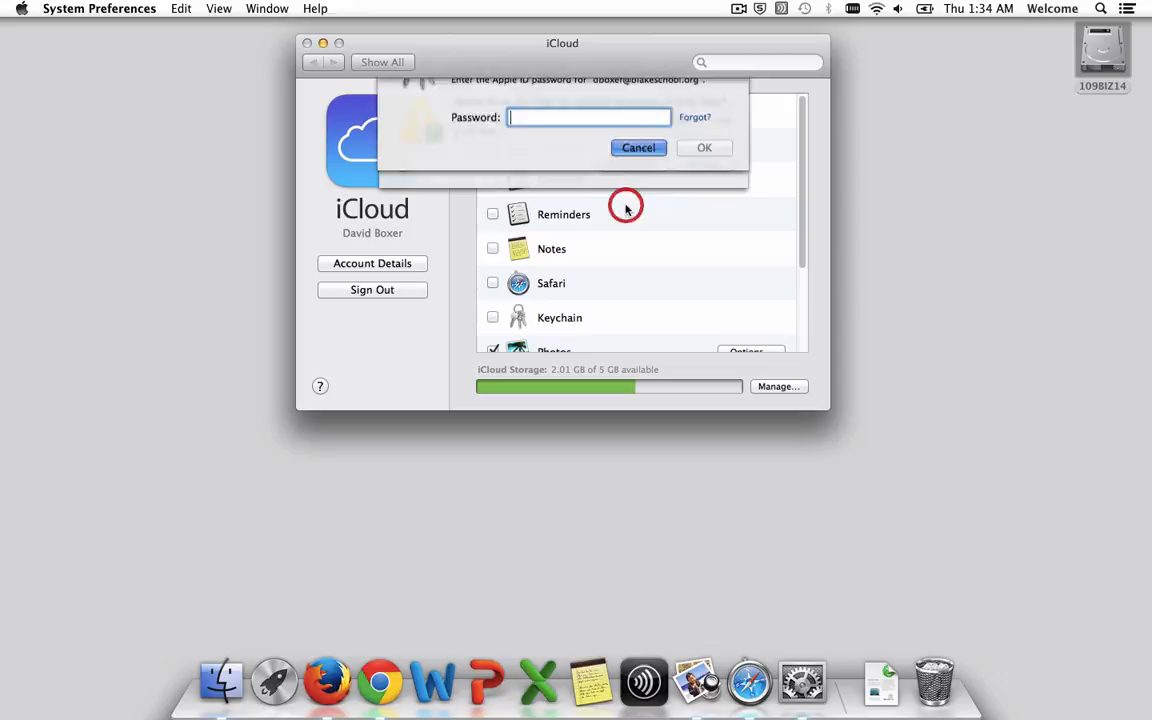
Cancel the Apple ID password request and allow Find My Mac to use this Mac's location
{"action": "left_click", "coordinate": [704, 148]}
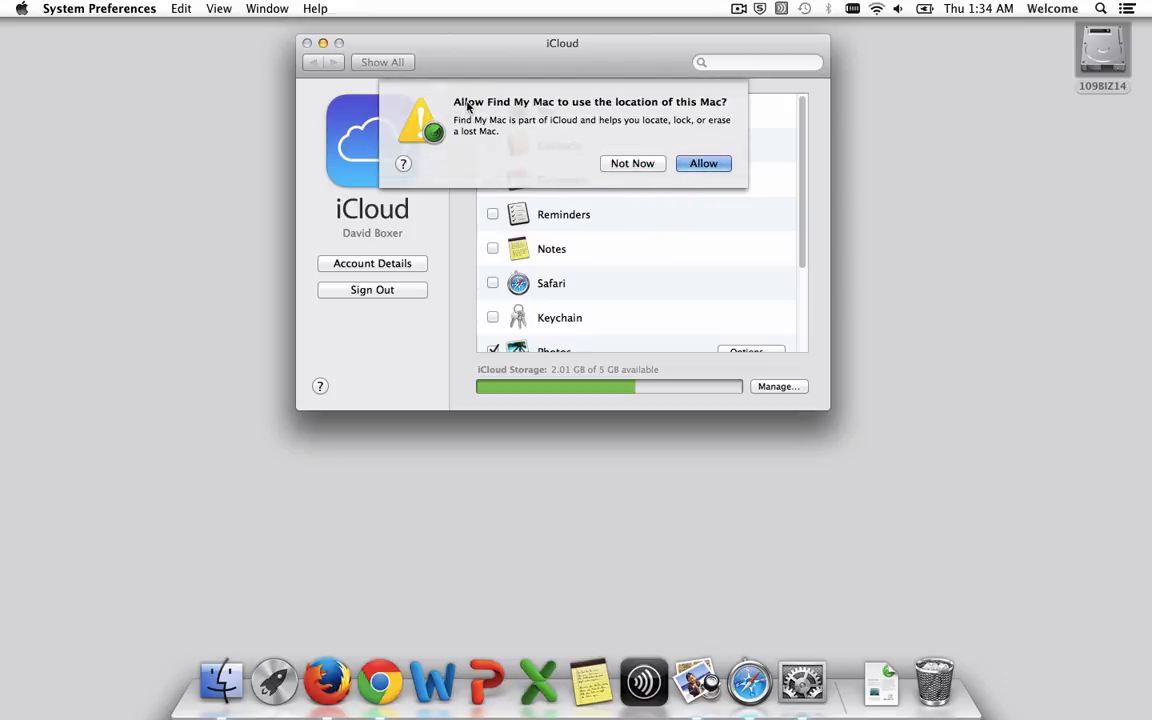
{"action": "mouse_move", "coordinate": [632, 116]}
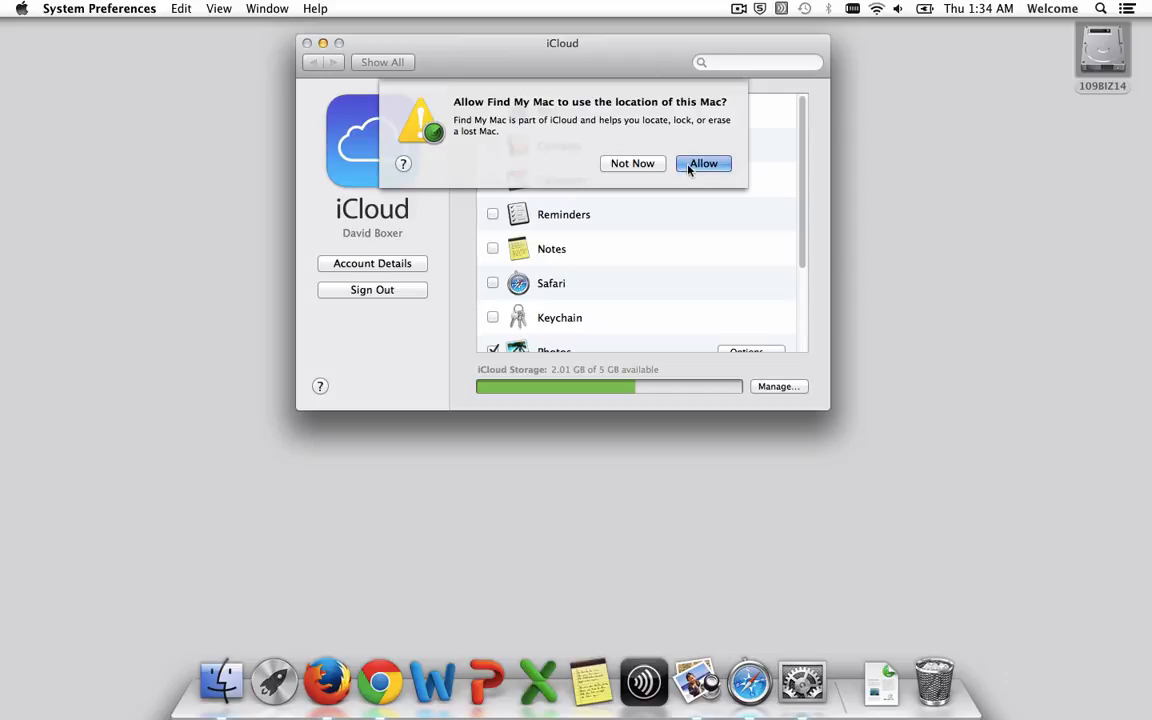
{"action": "left_click", "coordinate": [704, 164]}
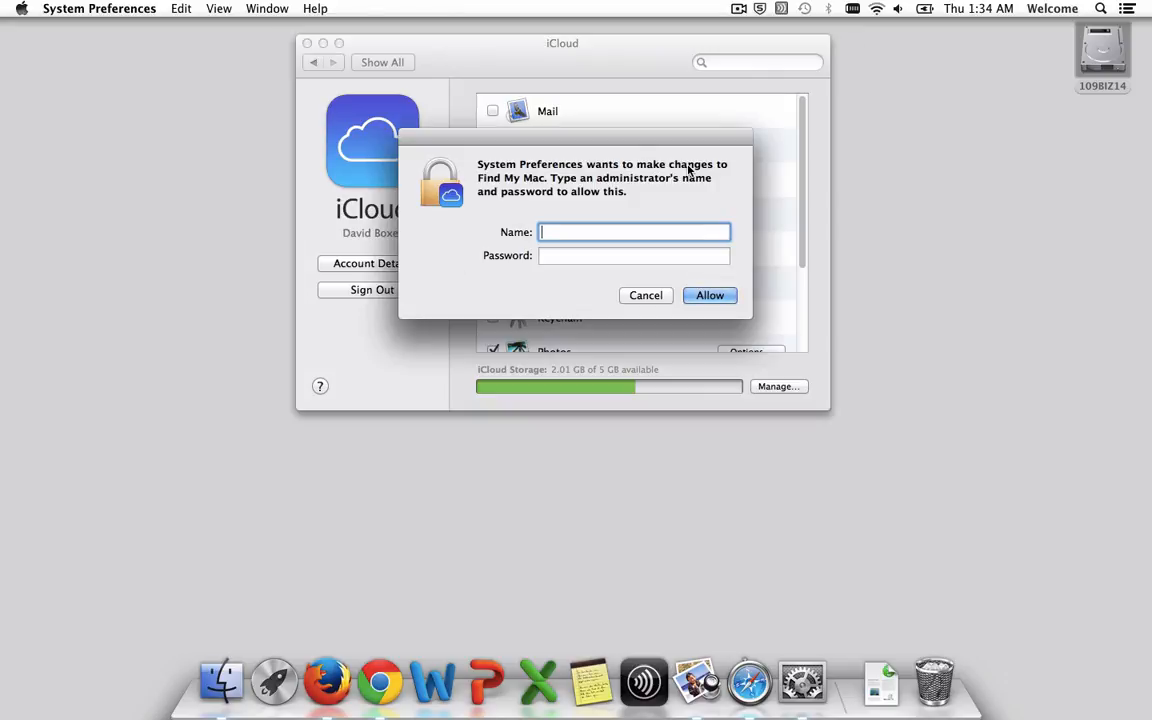
Approve the Find My Mac change with the administrator account 'admin' and its password
{"action": "left_click", "coordinate": [634, 232]}
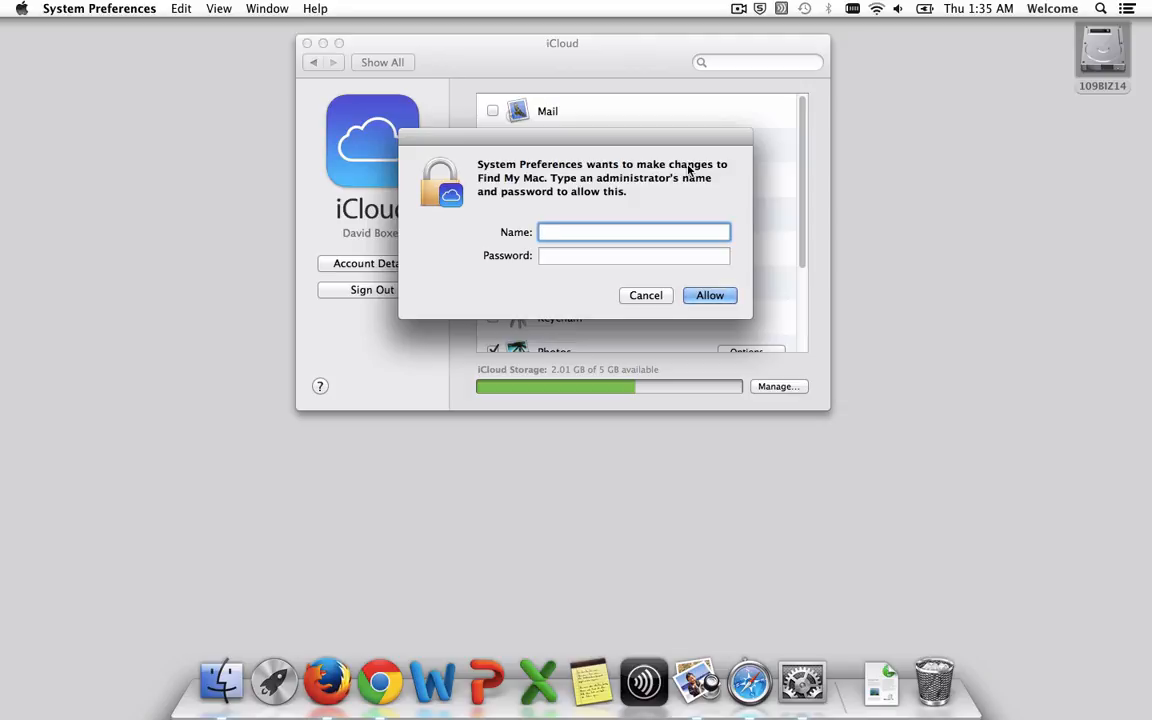
{"action": "type", "text": "a"}
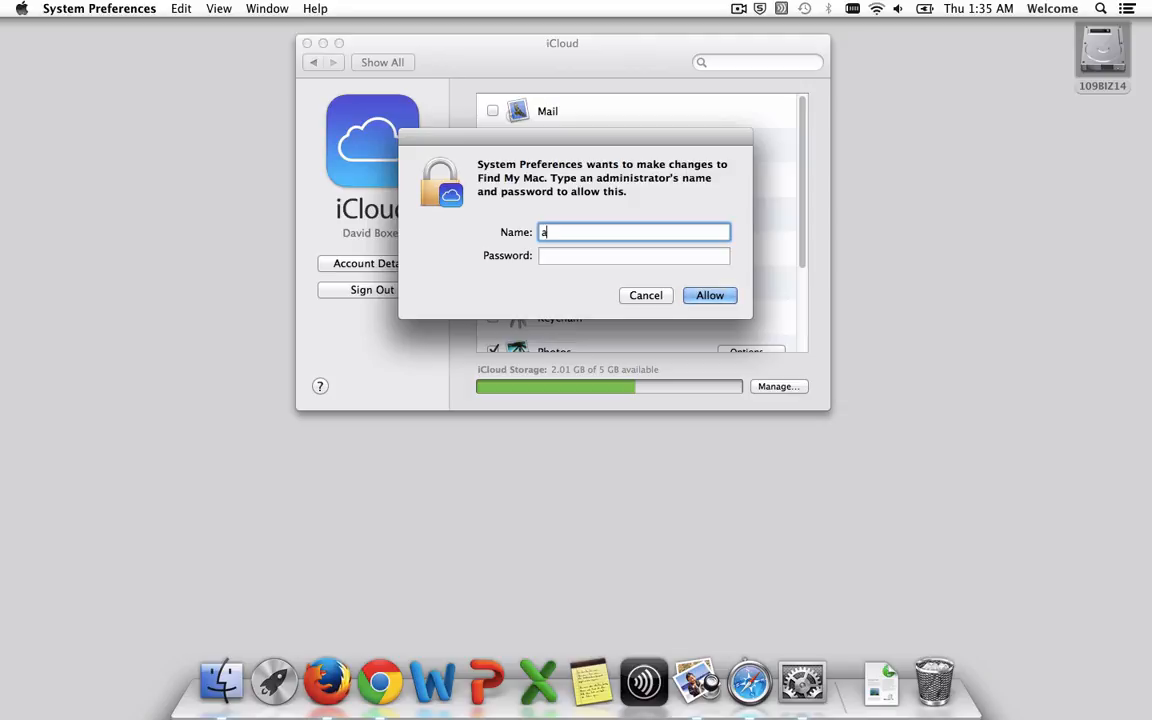
{"action": "type", "text": "dmin"}
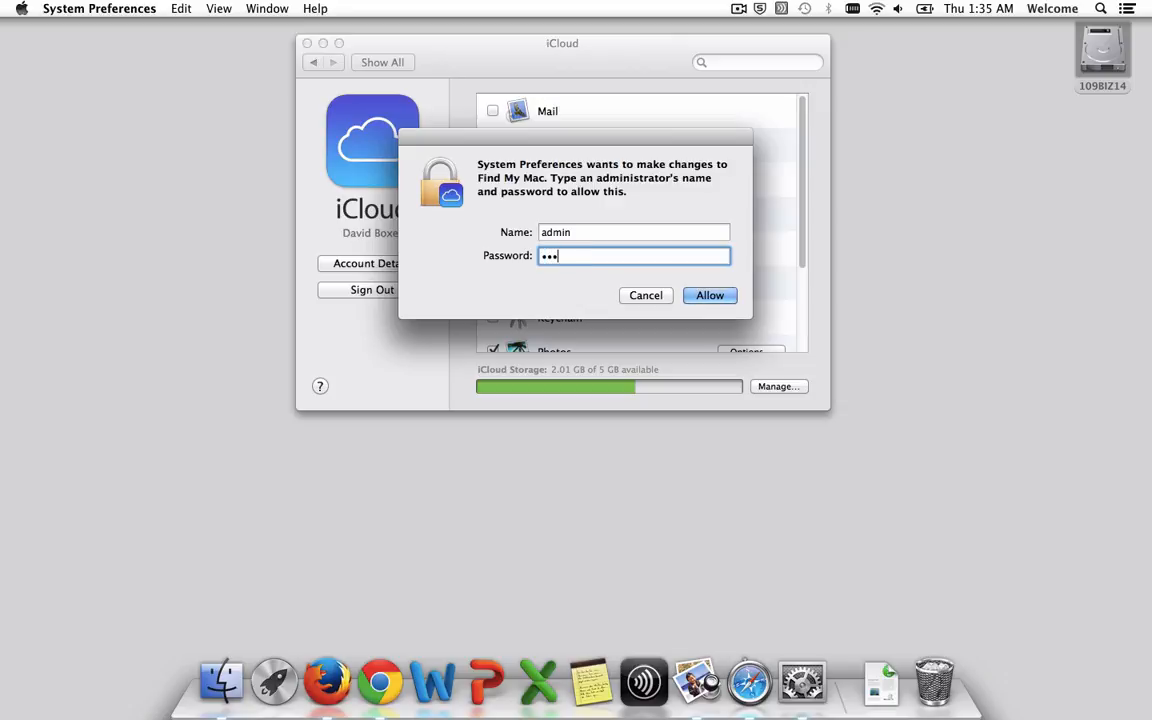
{"action": "type", "text": "••"}
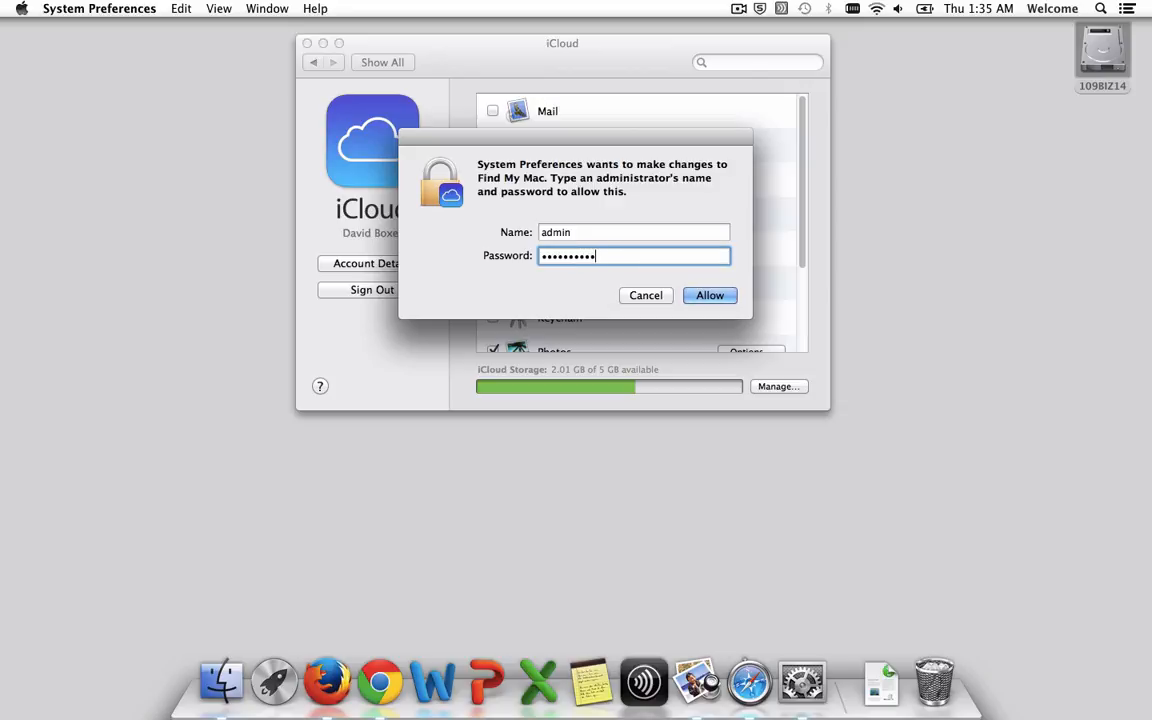
{"action": "left_click", "coordinate": [710, 296]}
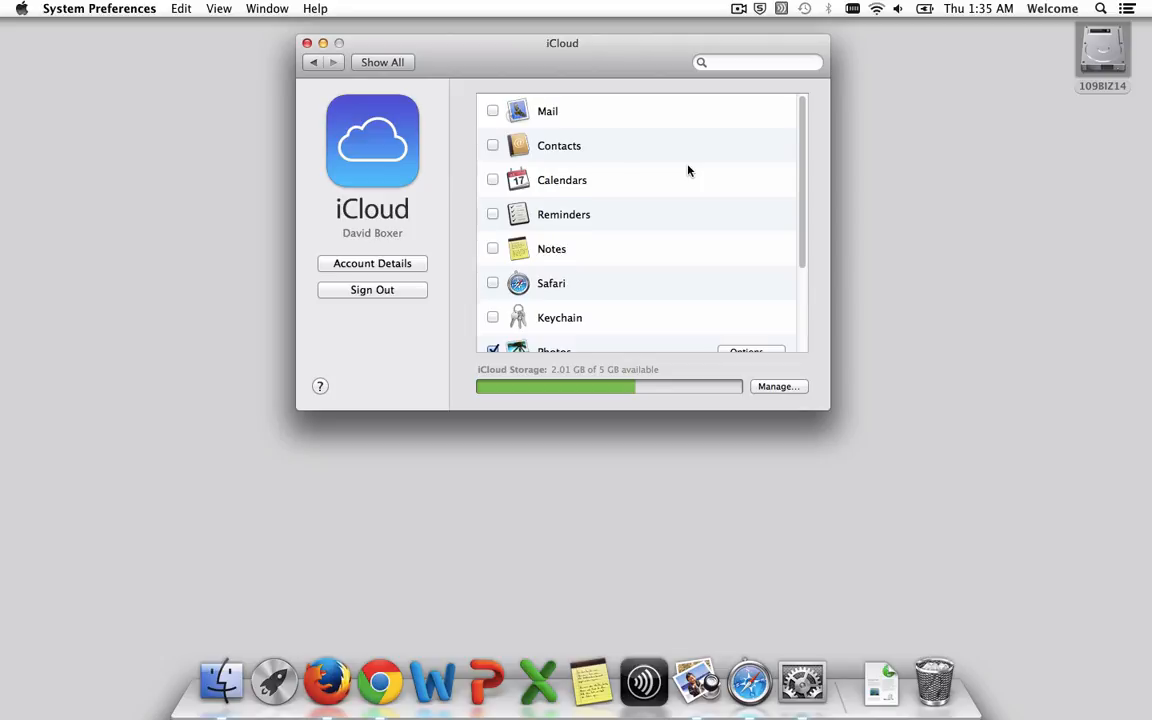
View Find My Mac's location warning details and go to the Security & Privacy settings
{"action": "scroll", "scroll_direction": "down", "scroll_amount": 3}
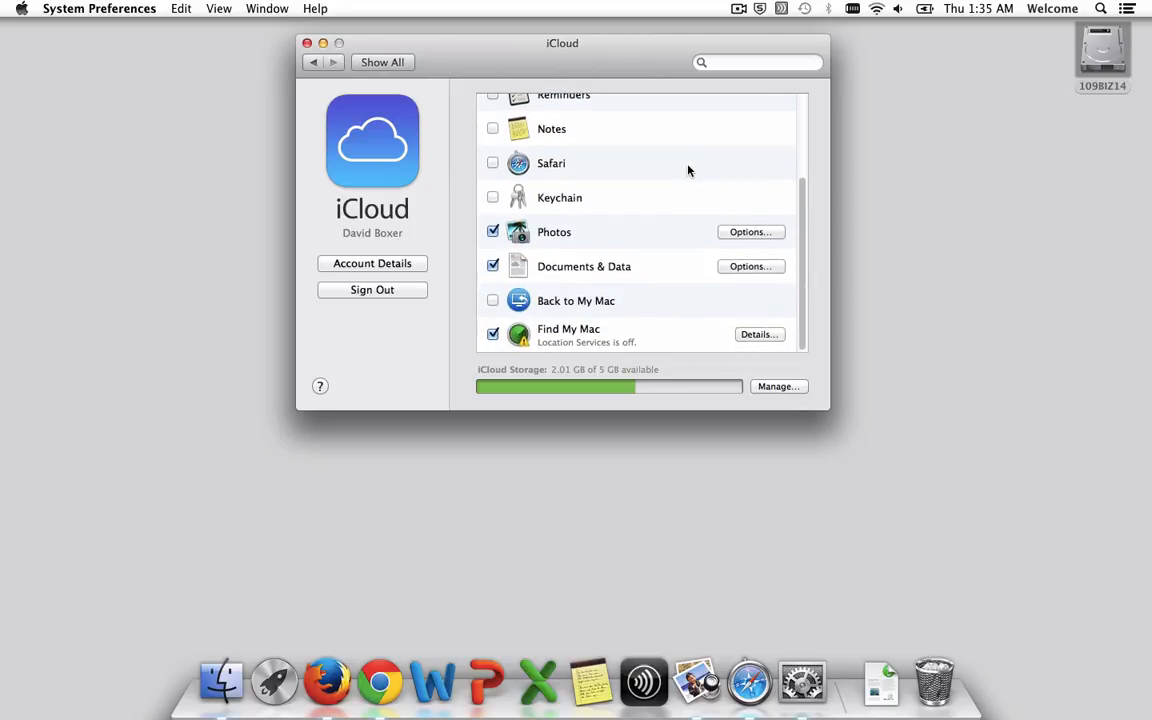
{"action": "mouse_move", "coordinate": [528, 344]}
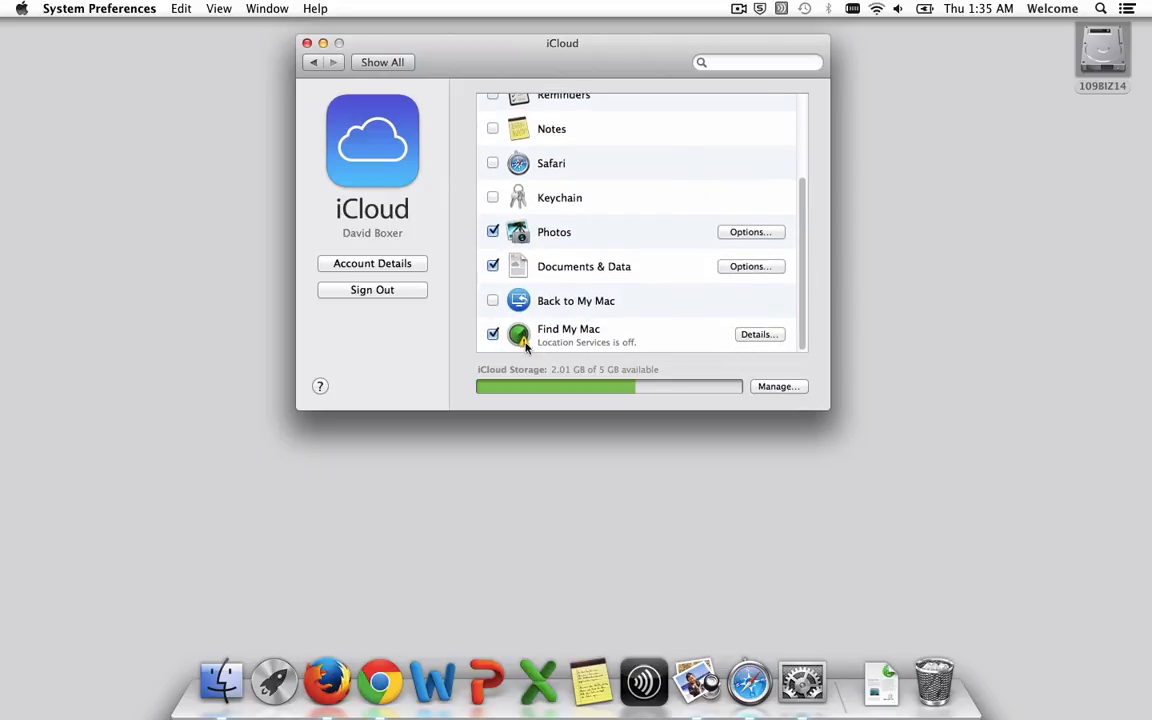
{"action": "mouse_move", "coordinate": [570, 342]}
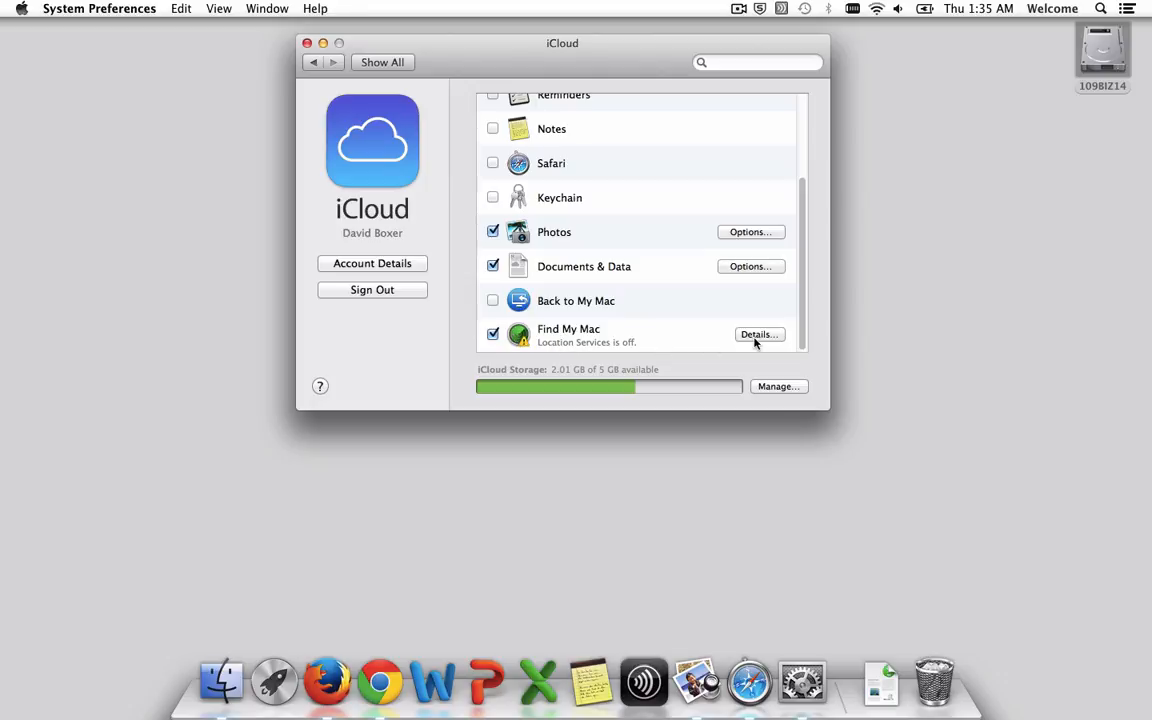
{"action": "left_click", "coordinate": [758, 334]}
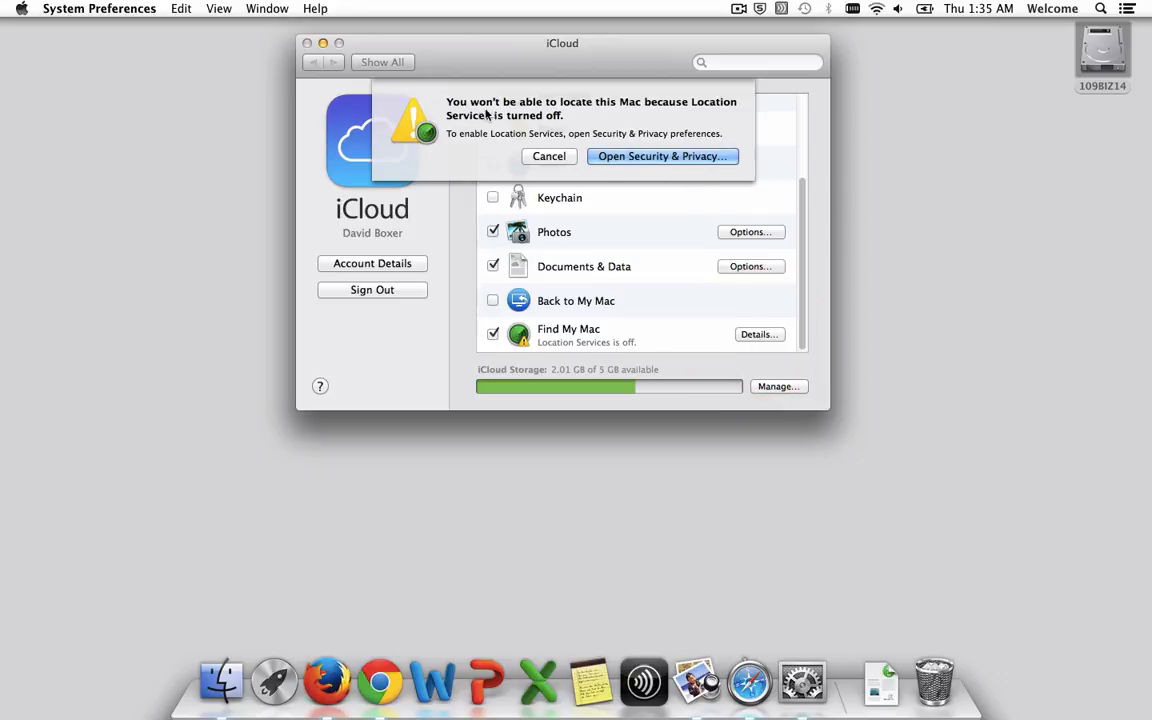
{"action": "mouse_move", "coordinate": [592, 204]}
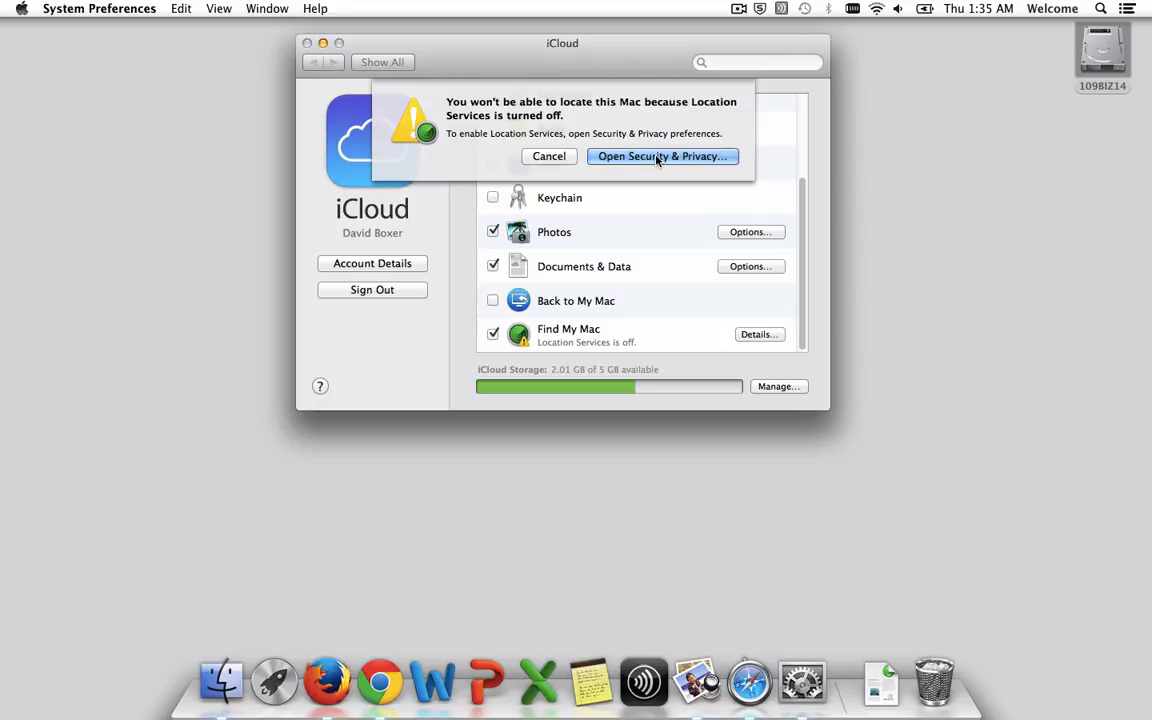
{"action": "left_click", "coordinate": [662, 156]}
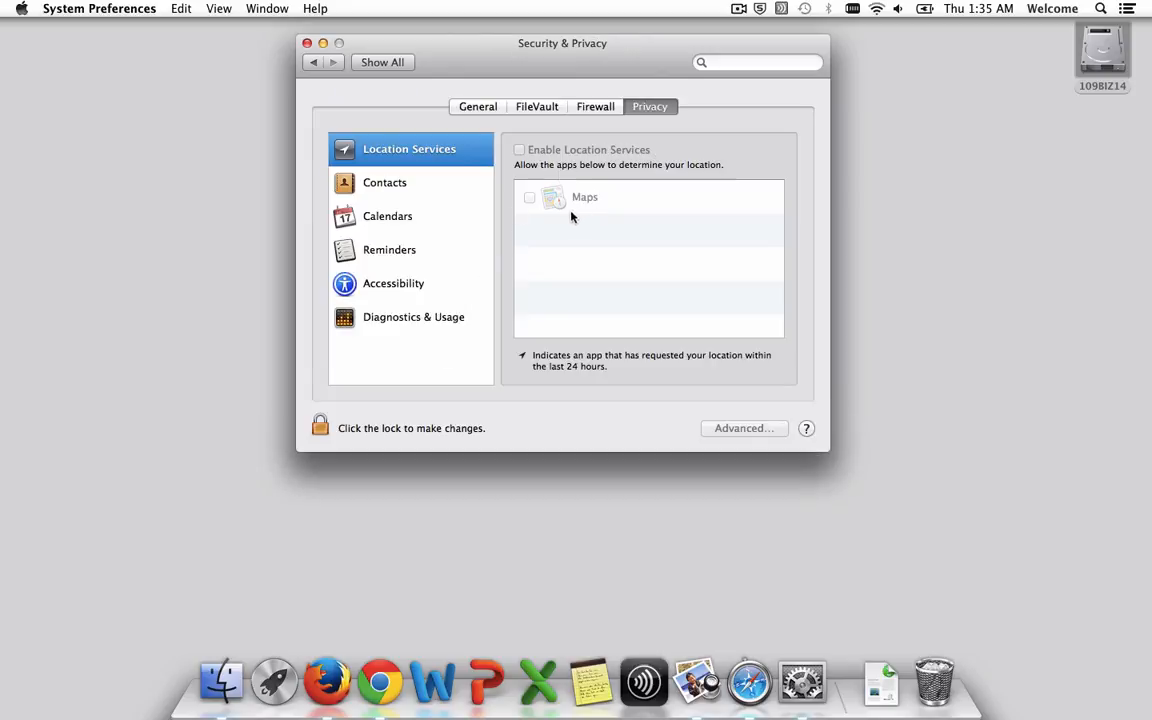
{"action": "mouse_move", "coordinate": [416, 408]}
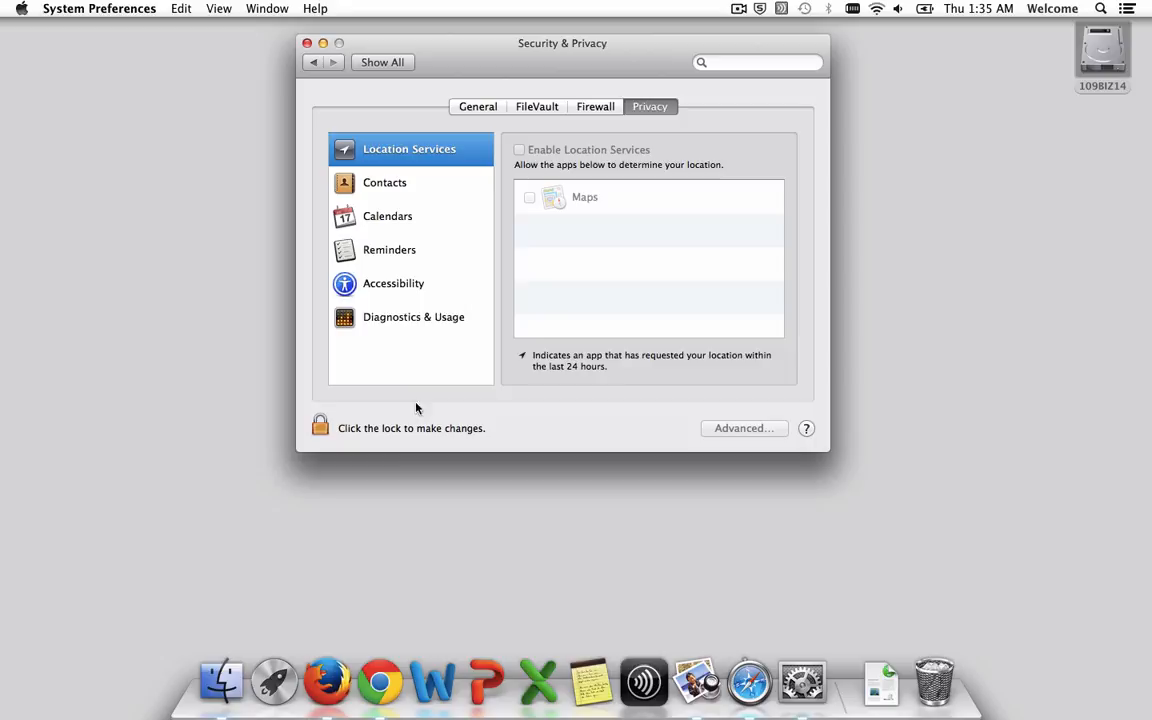
Unlock Security & Privacy with the administrator name and password
{"action": "left_click", "coordinate": [320, 424]}
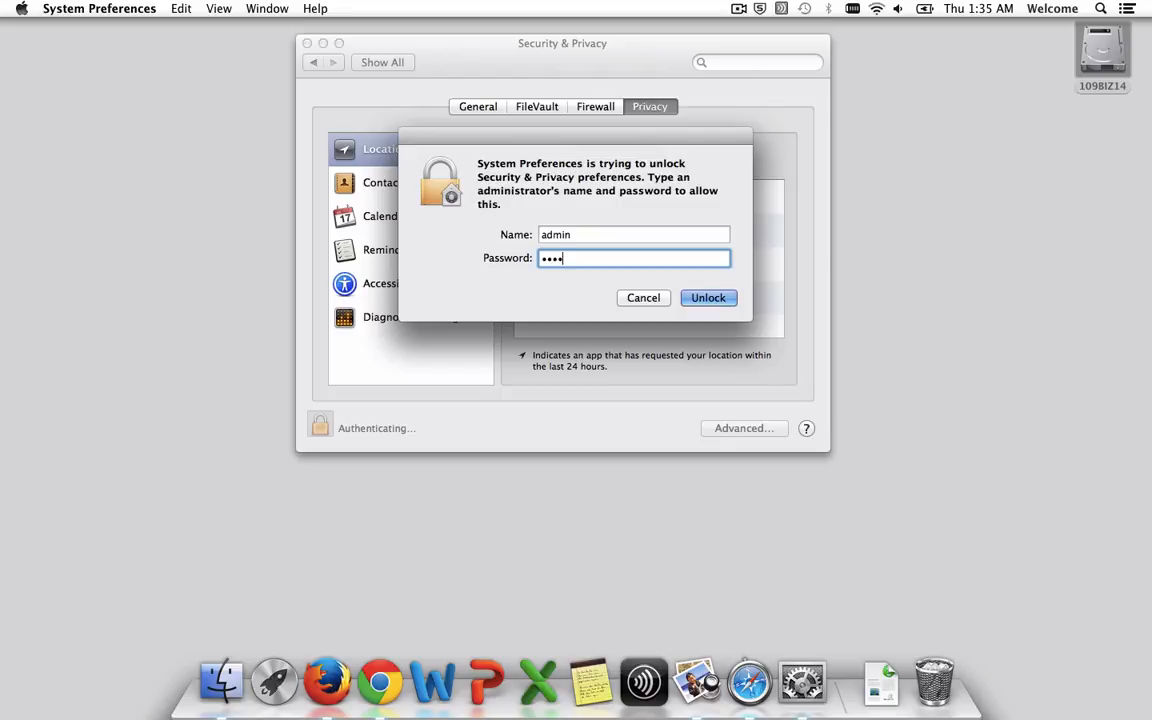
{"action": "type", "text": "••"}
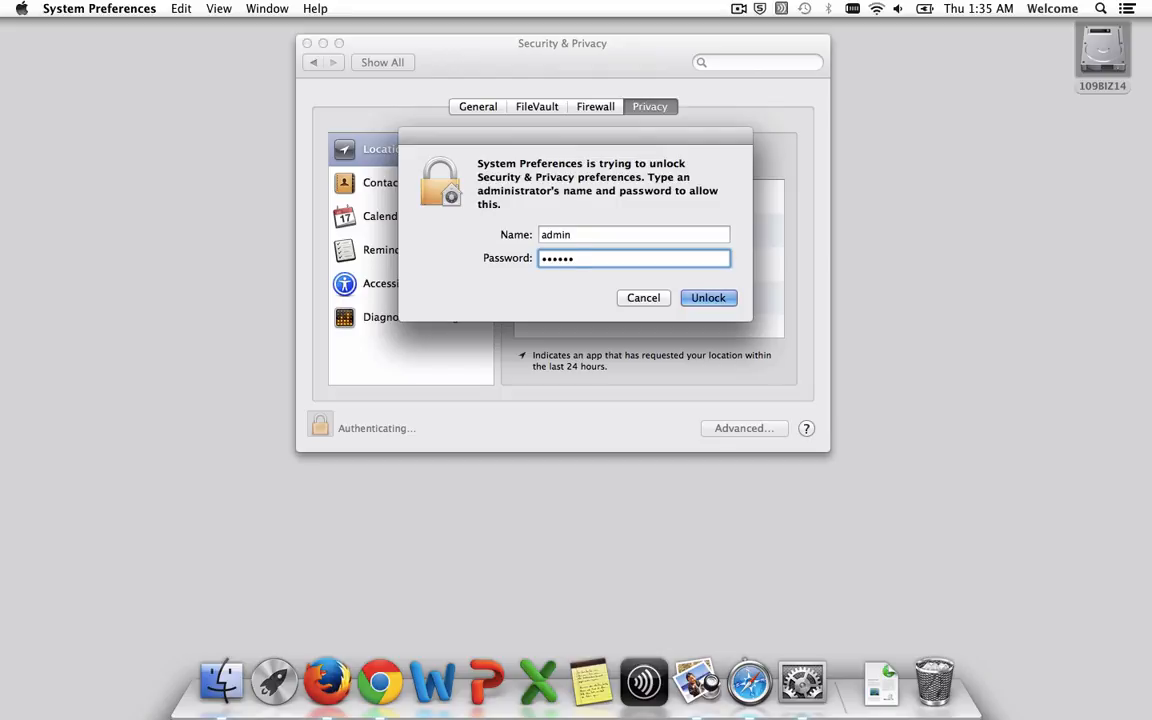
{"action": "type", "text": "••••"}
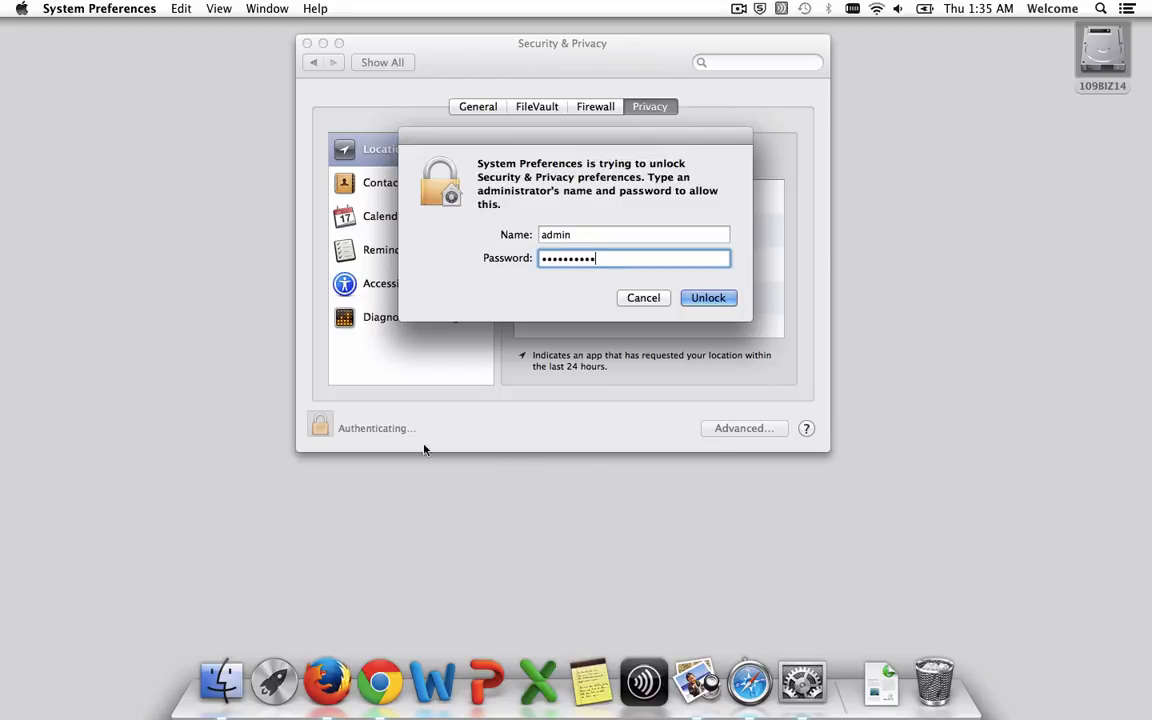
{"action": "left_click", "coordinate": [708, 296]}
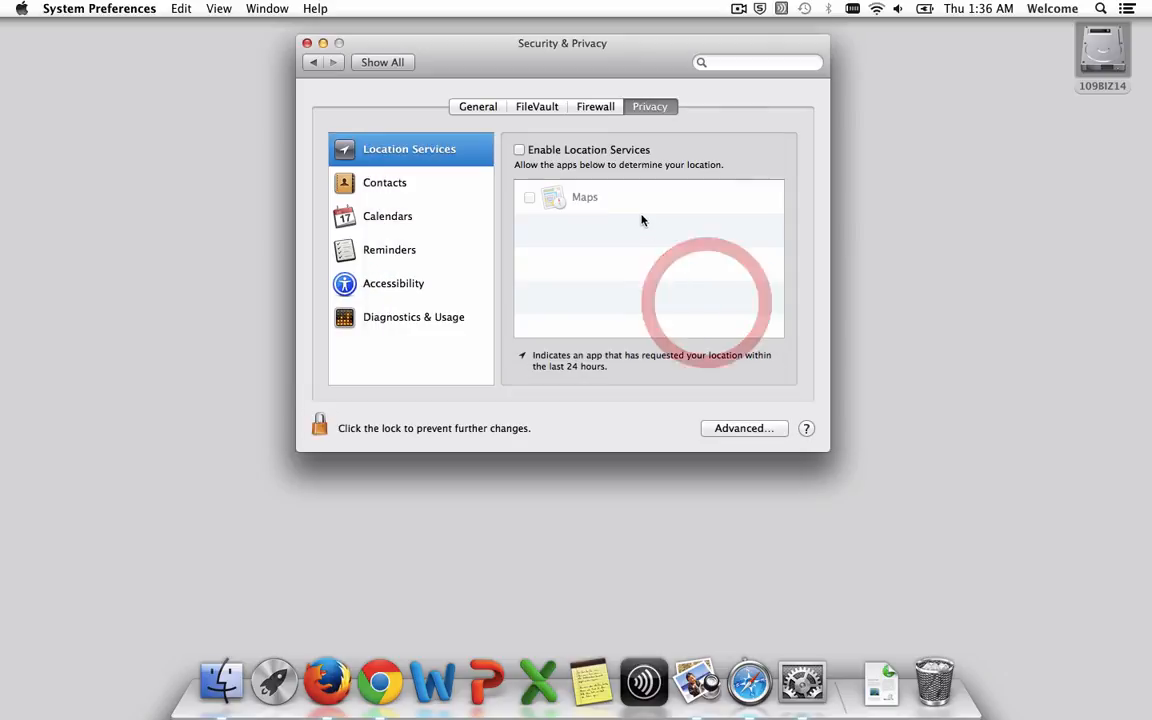
Enable Location Services with Maps allowed, then return to the iCloud pane showing Find My Mac checked
{"action": "left_click", "coordinate": [520, 148]}
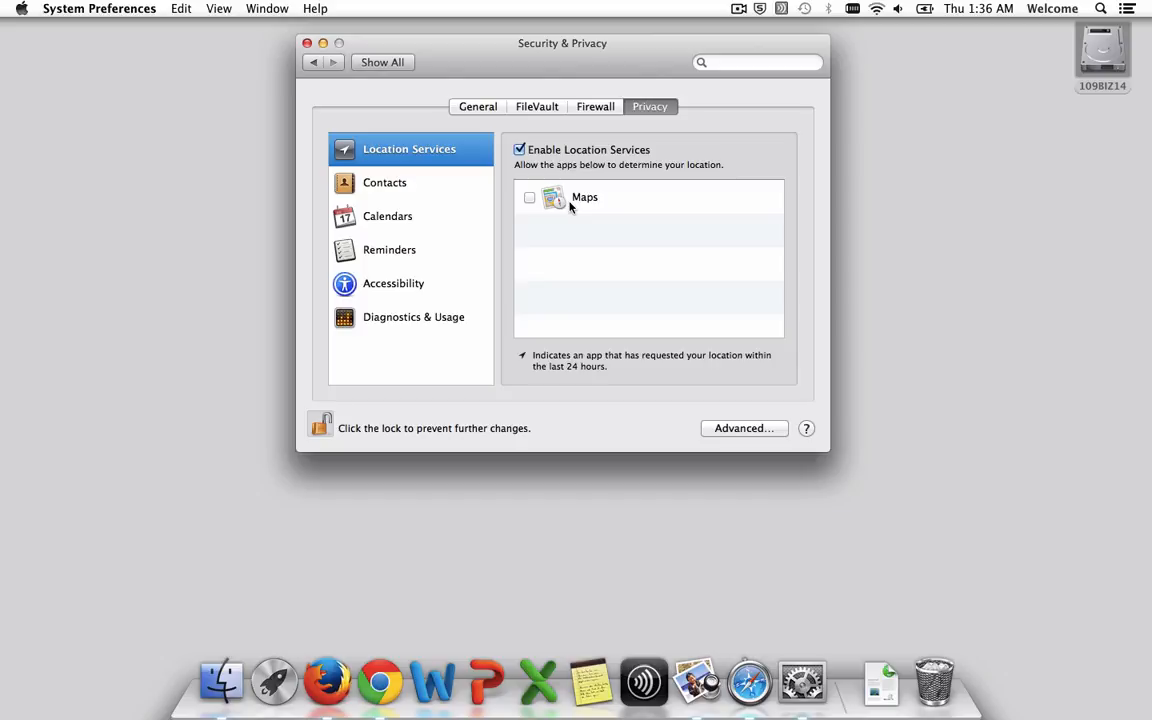
{"action": "left_click", "coordinate": [528, 196]}
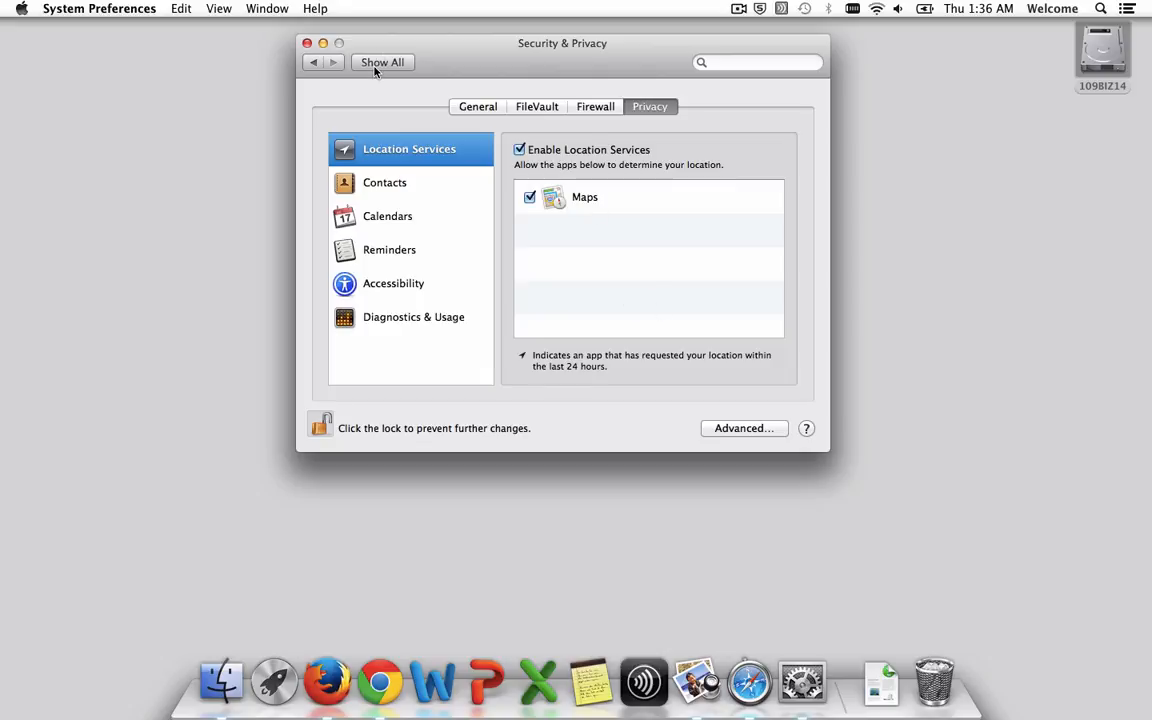
{"action": "mouse_move", "coordinate": [352, 428]}
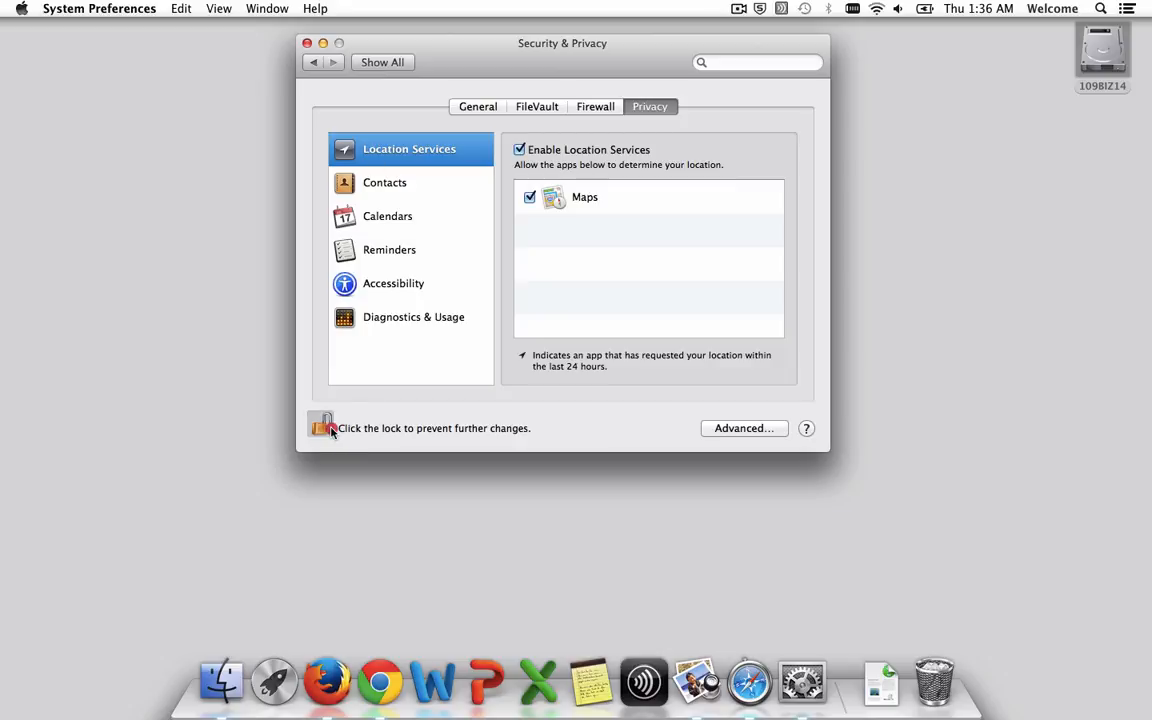
{"action": "left_click", "coordinate": [382, 62]}
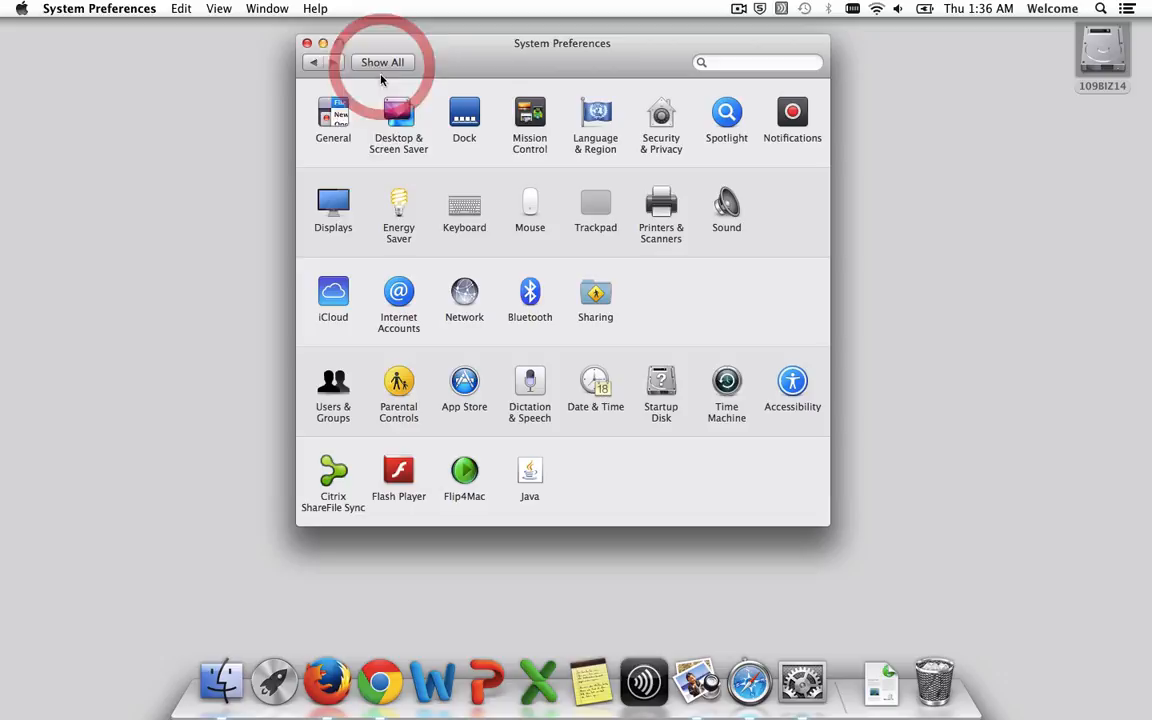
{"action": "left_click", "coordinate": [332, 292]}
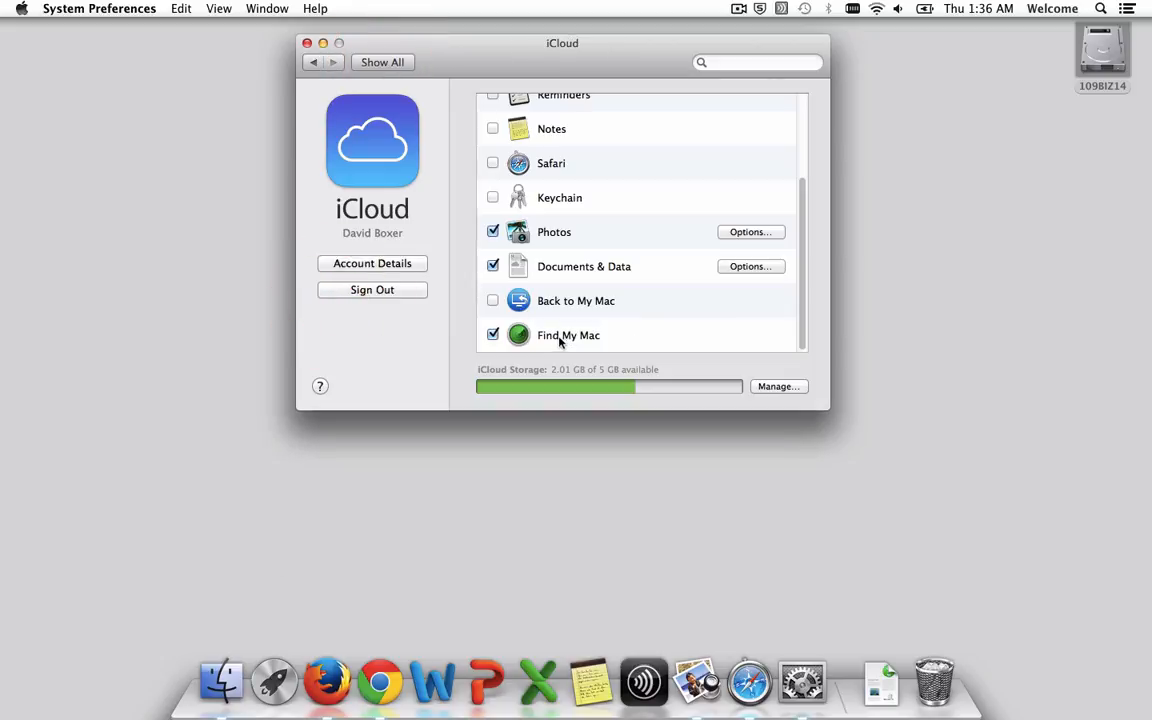
{"action": "mouse_move", "coordinate": [564, 344]}
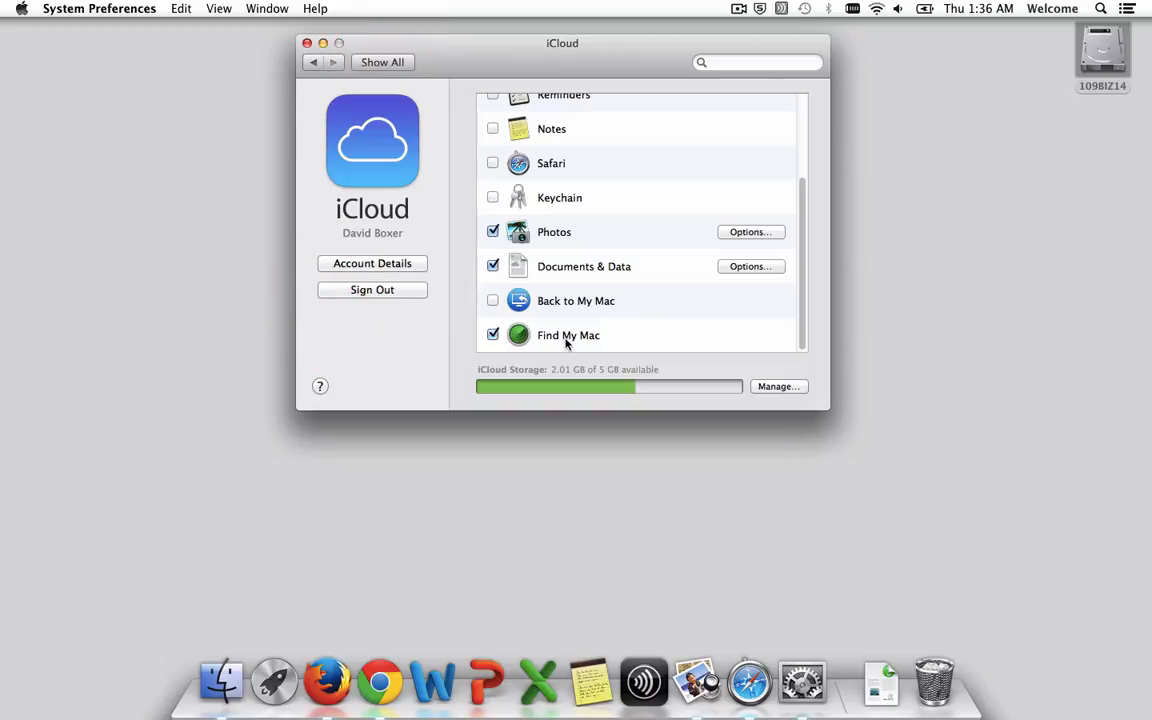